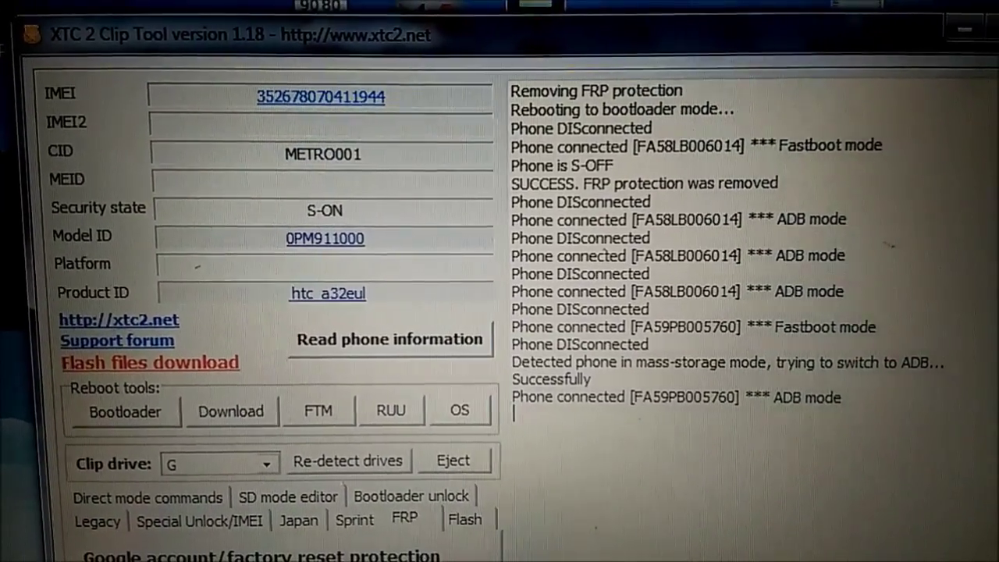
# - Approve the phone's USB debugging prompt with 'Always allow from this computer' kept checked
pyautogui.scroll(-3)
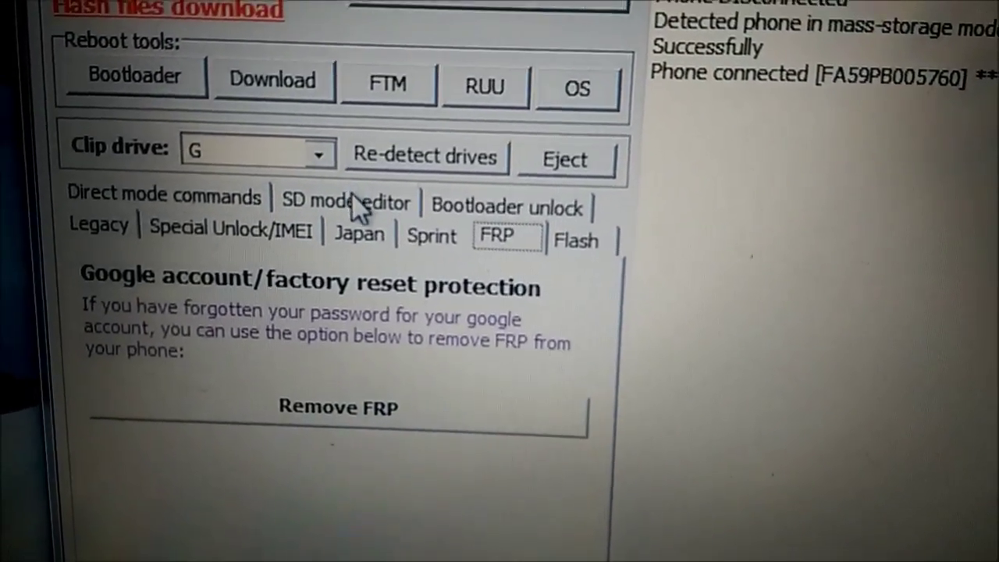
pyautogui.click(346, 201)
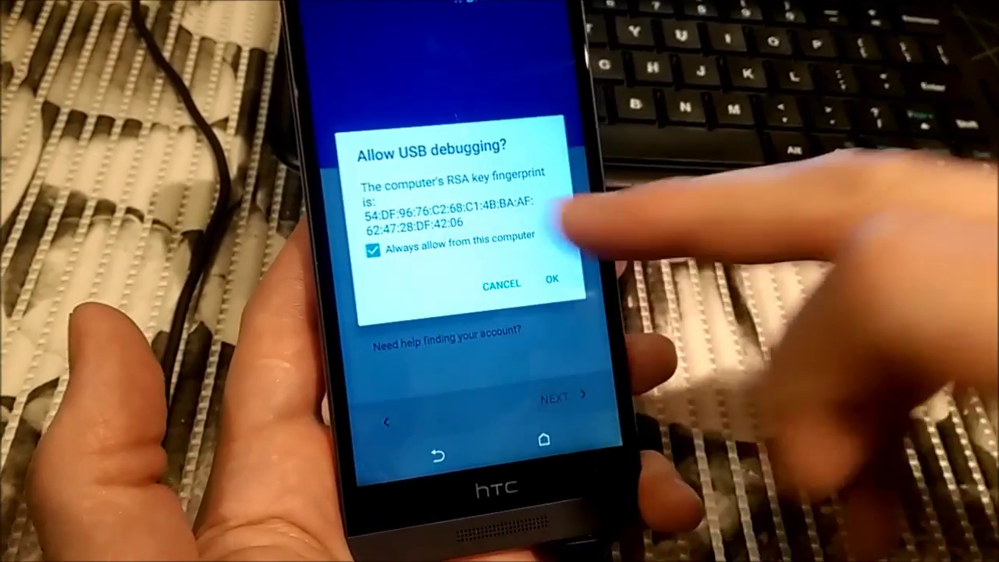
pyautogui.click(553, 283)
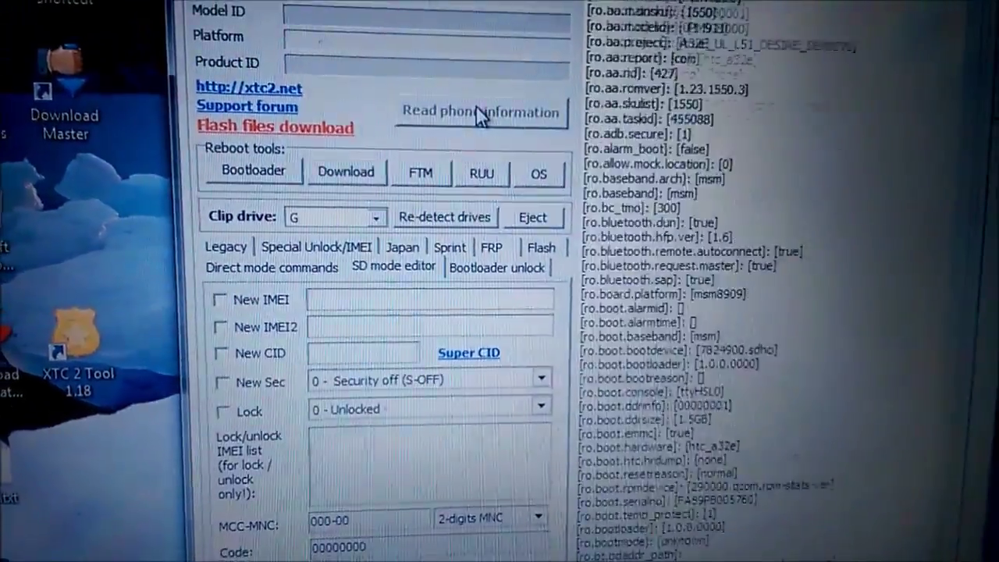
# - Read phone information twice to populate CID, model ID, platform and product ID
pyautogui.click(479, 111)
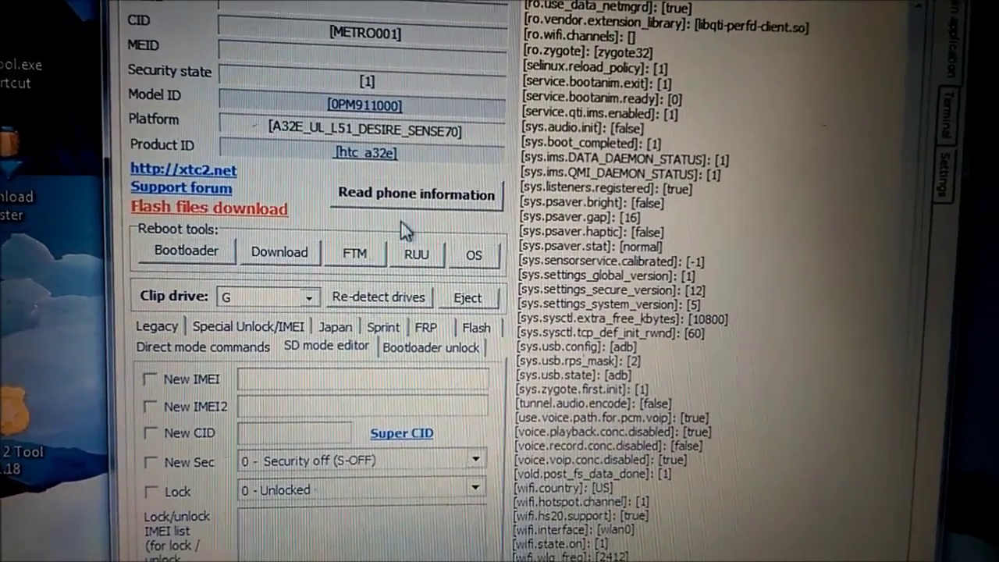
pyautogui.click(355, 251)
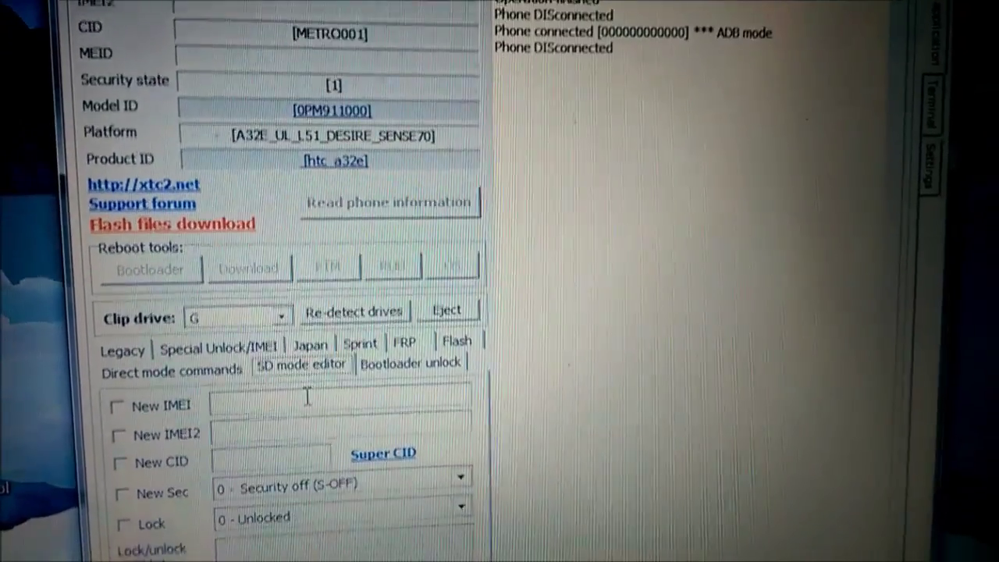
# - Save New Sec '0 - Security off (S-OFF)' to the clip drive
pyautogui.scroll(-3)
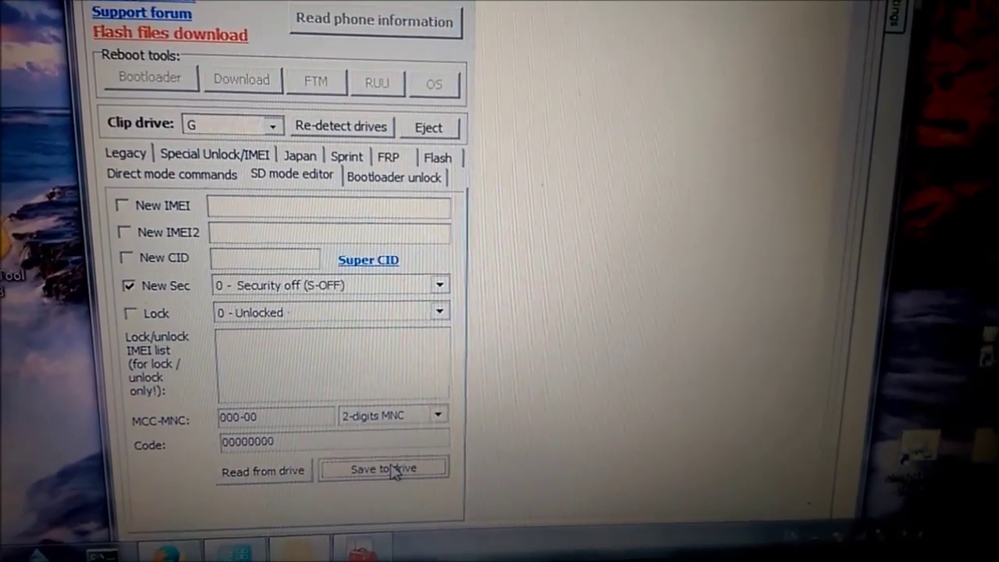
pyautogui.click(384, 468)
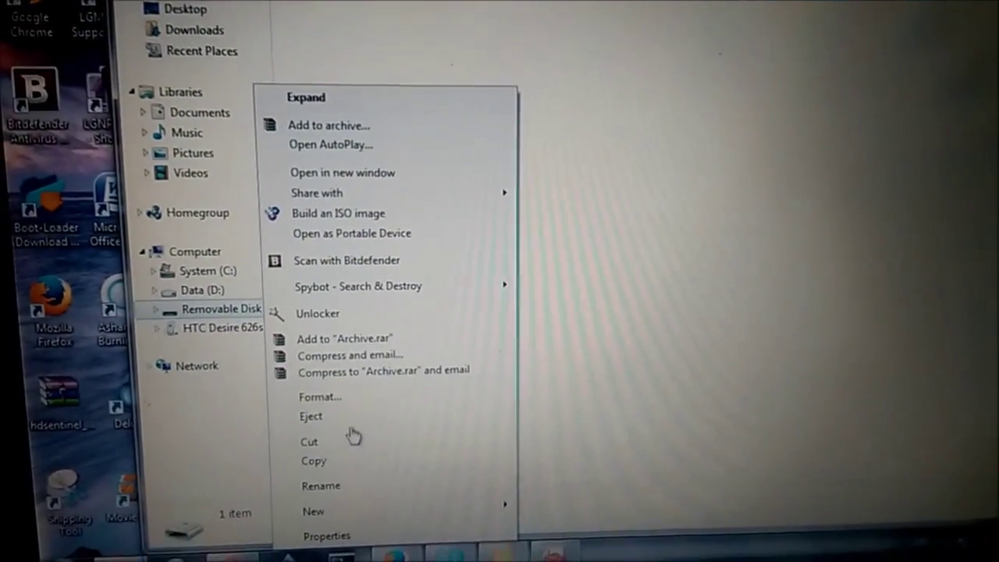
# - Eject the Removable Disk from Explorer's navigation pane
pyautogui.click(310, 416)
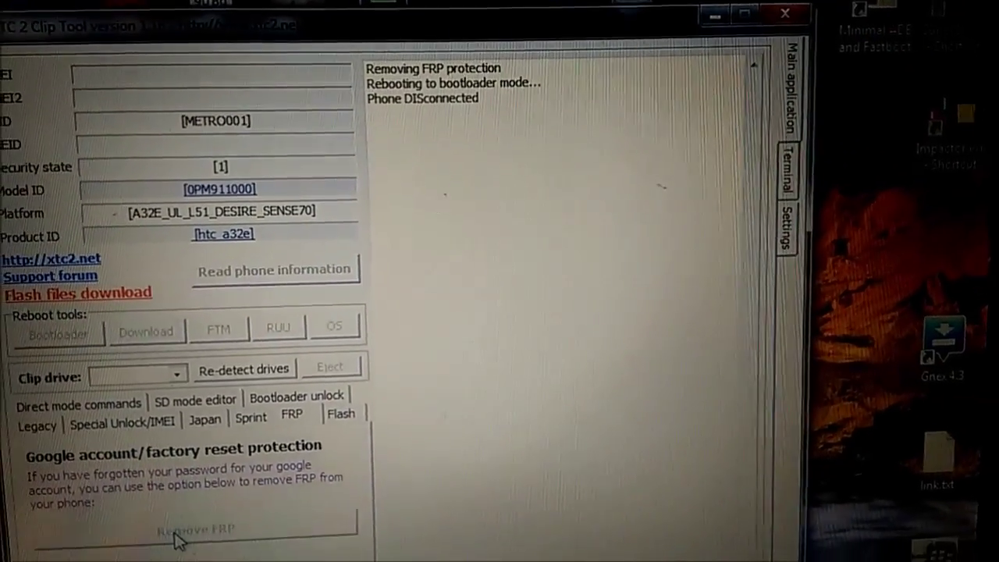
# - Run Remove FRP on the FRP tab so the phone reboots and disconnects
pyautogui.click(197, 530)
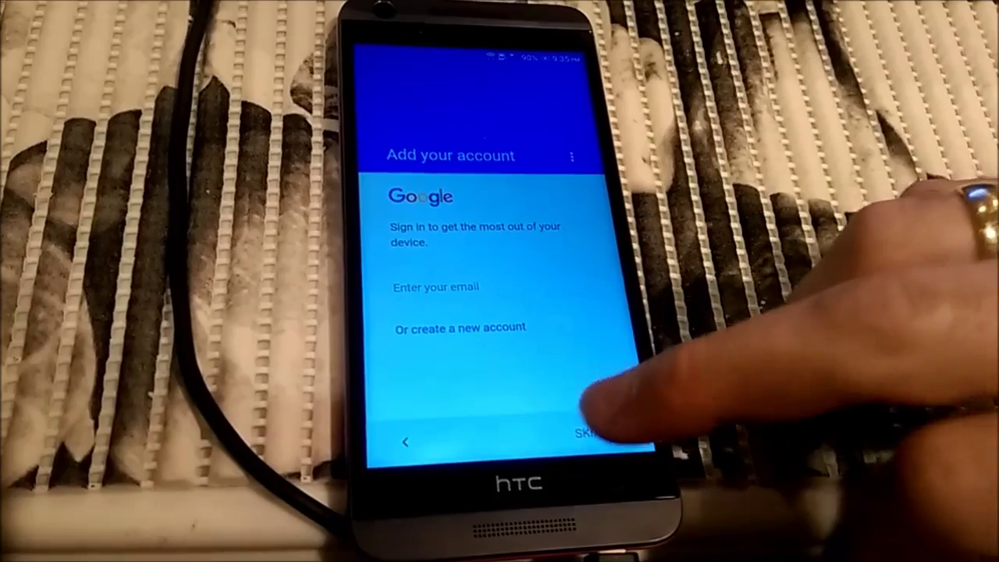
# - Skip Google sign-in, accept location, defer HTC sign-in and skip content transfer
pyautogui.click(594, 433)
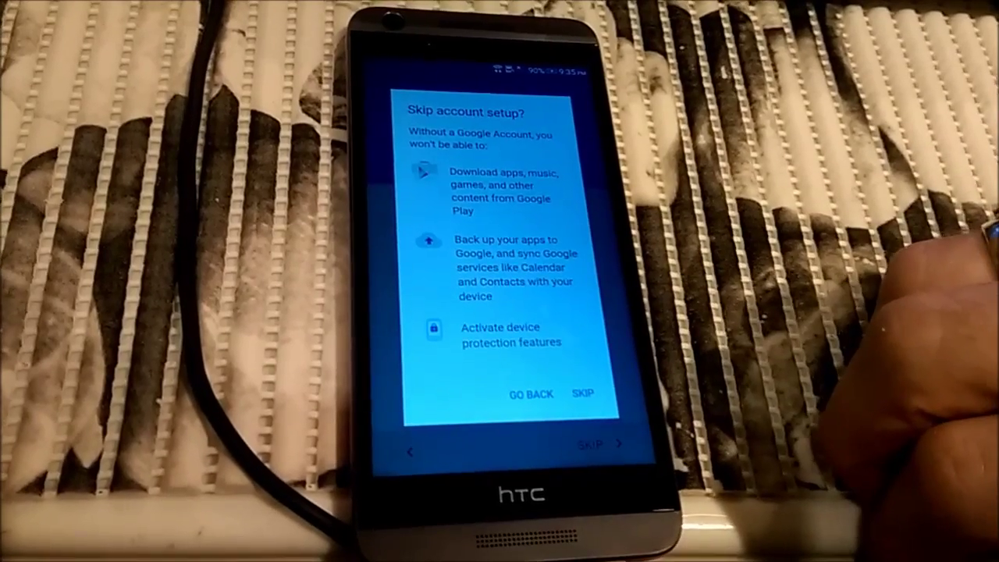
pyautogui.click(582, 393)
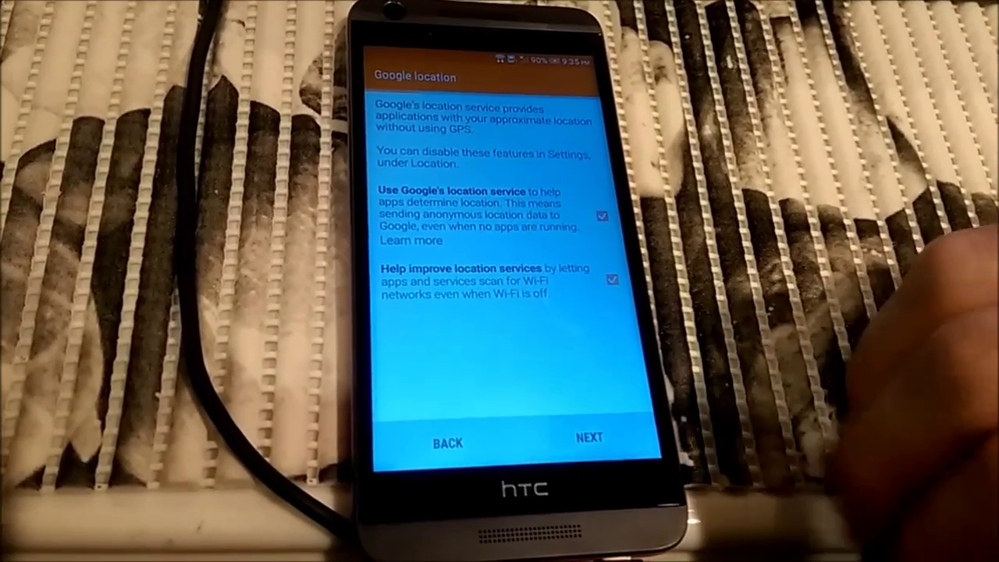
pyautogui.click(588, 436)
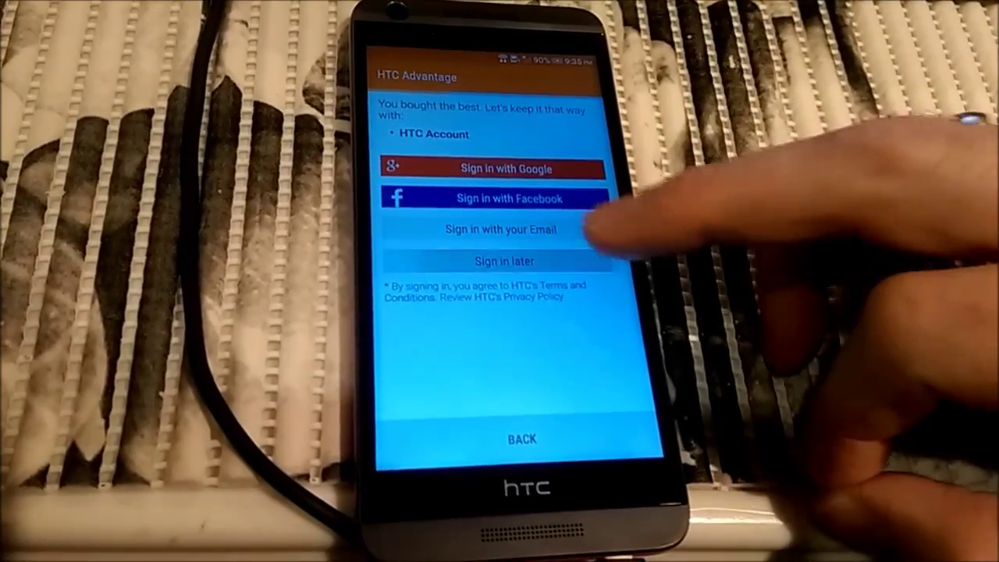
pyautogui.click(498, 260)
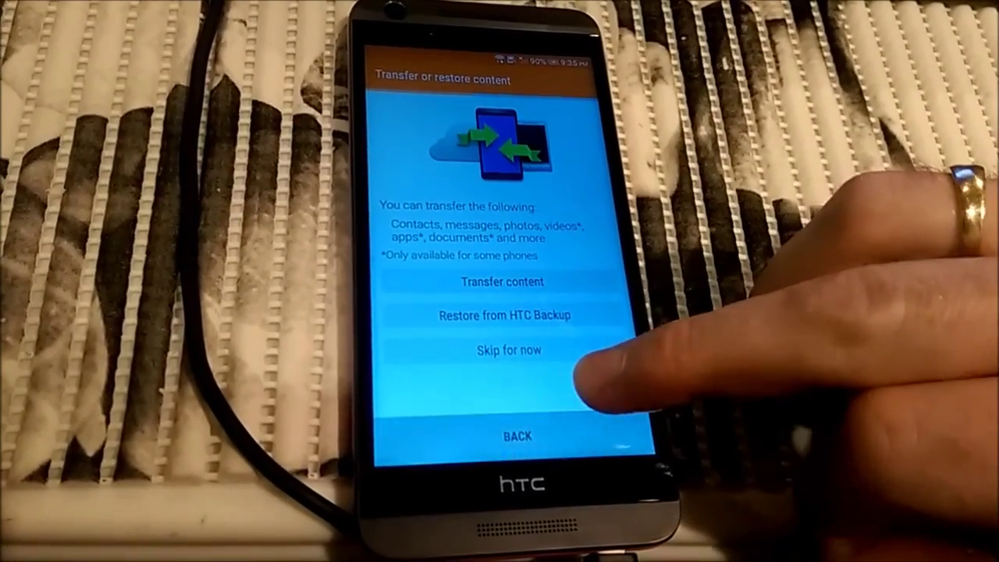
pyautogui.click(508, 350)
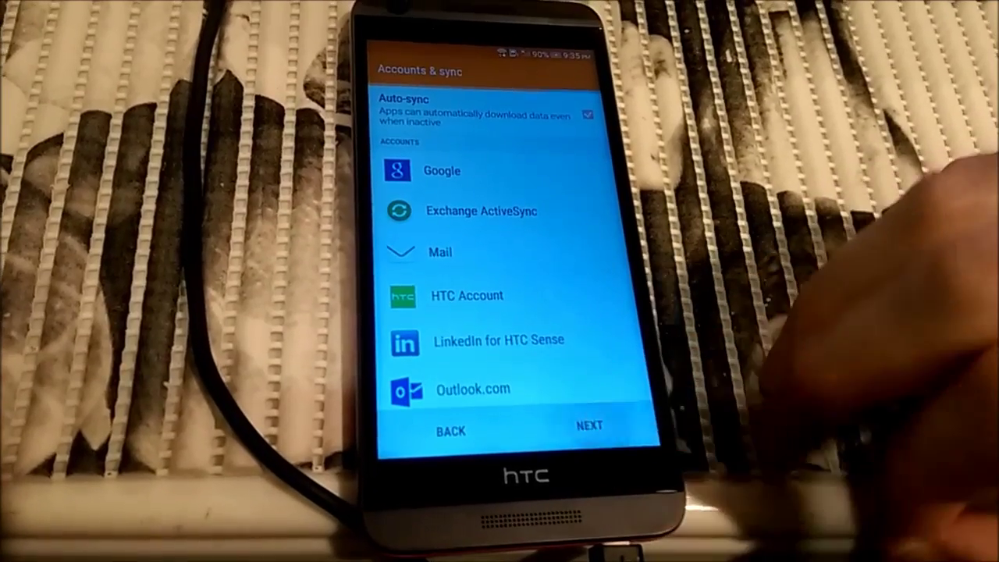
# - Pass Accounts & sync, skip Name and protect anyway, then finish setup
pyautogui.click(588, 425)
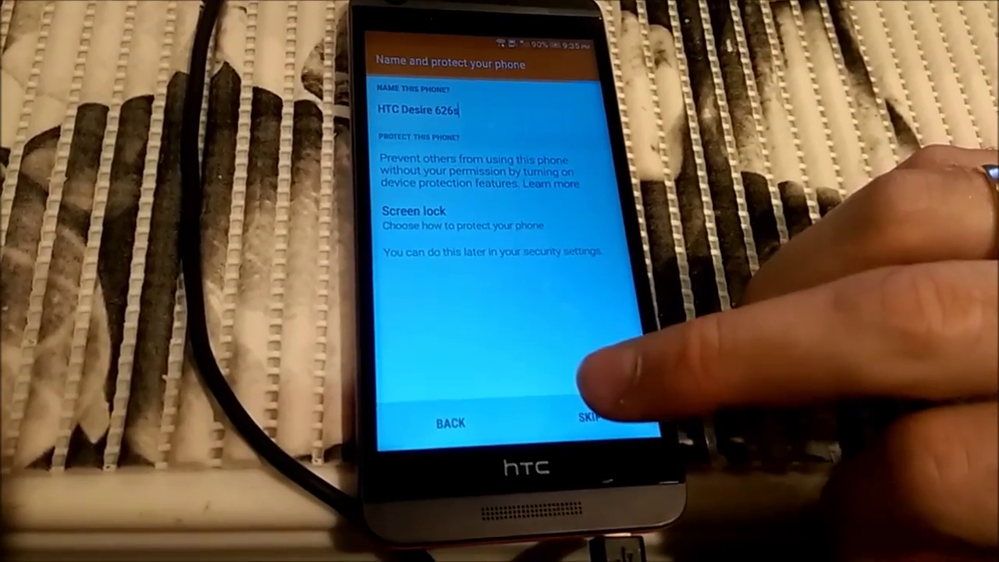
pyautogui.click(591, 422)
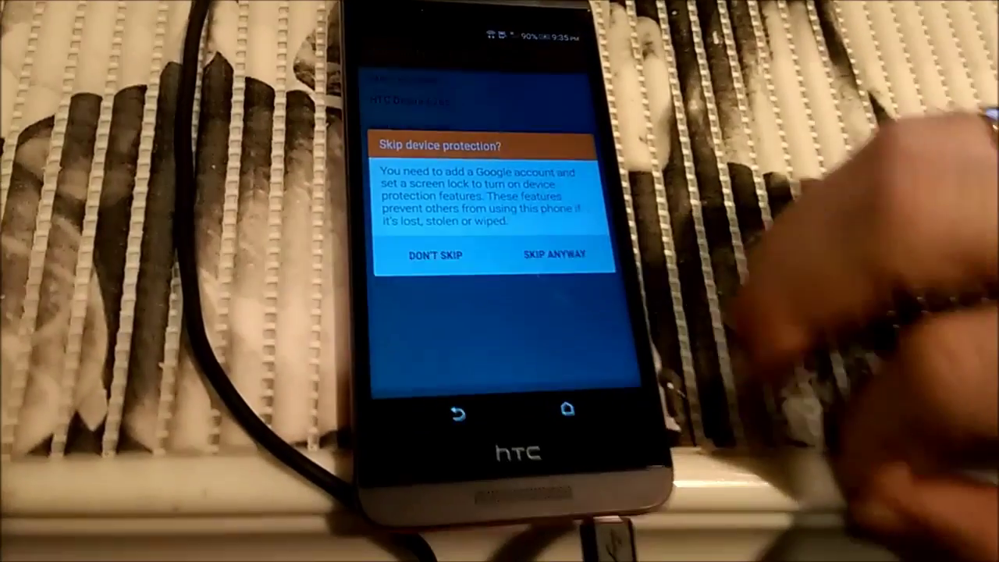
pyautogui.click(554, 255)
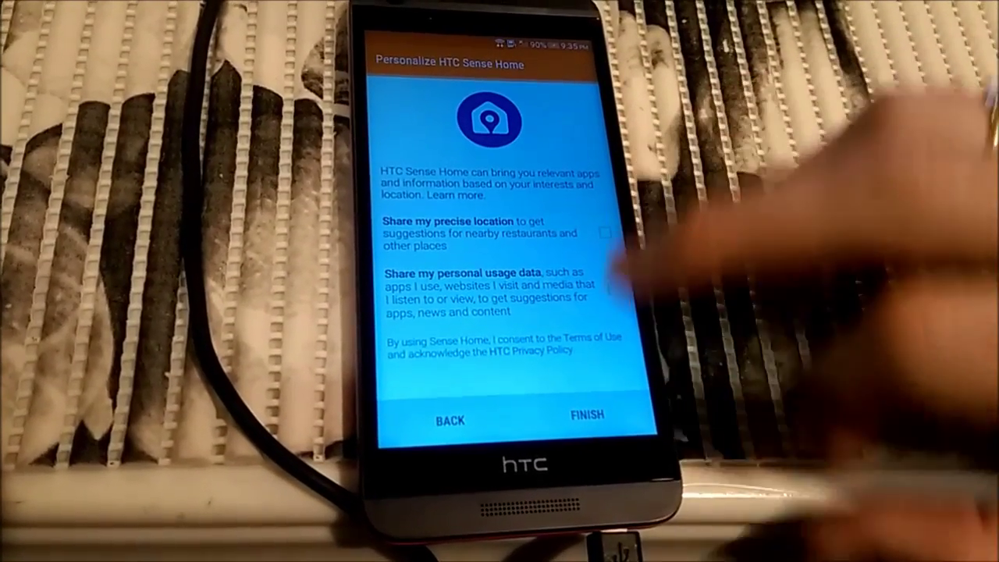
pyautogui.click(585, 414)
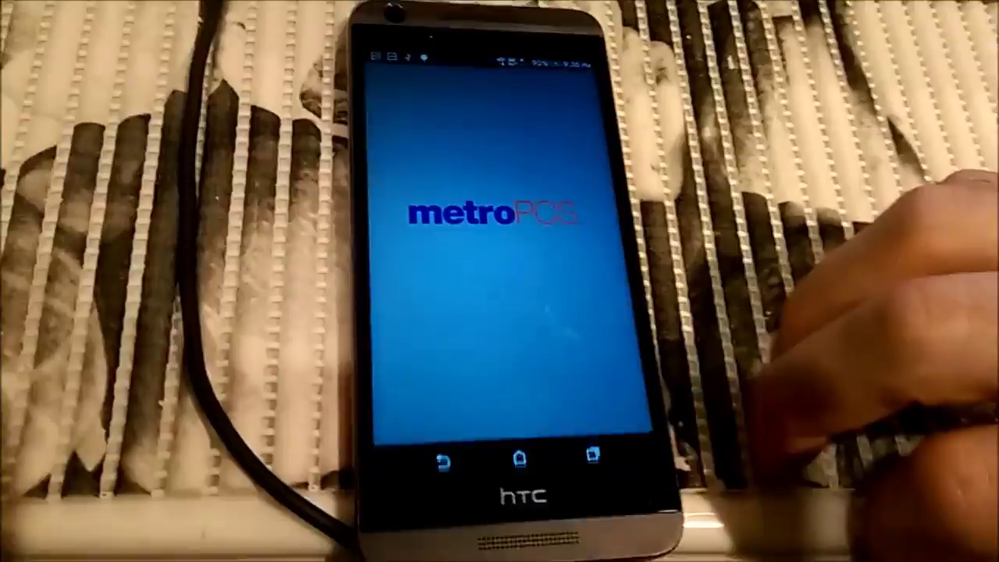